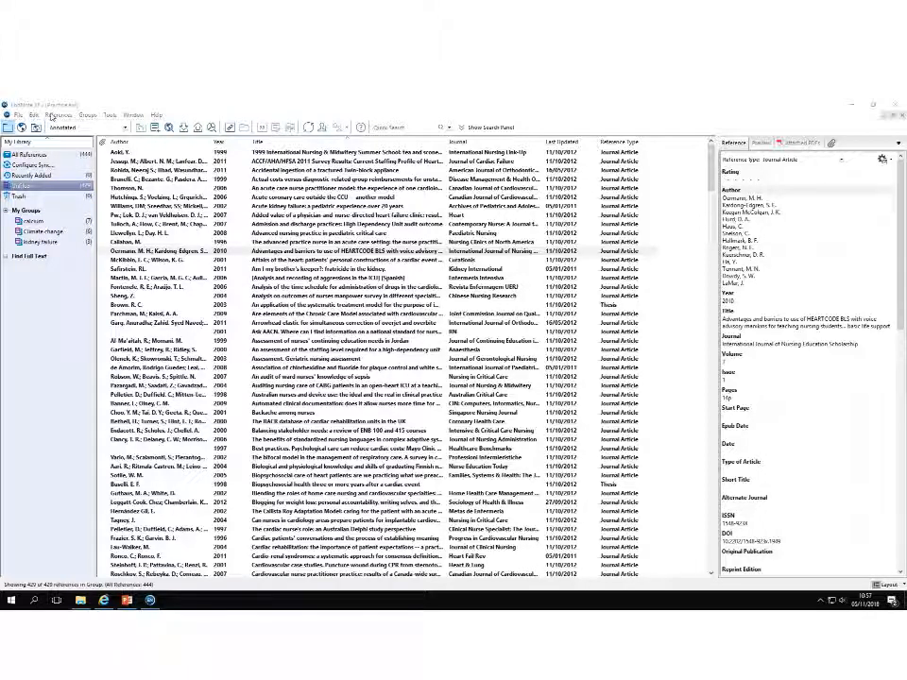
# Create a new blank reference from the References menu.
pyautogui.click(59, 116)
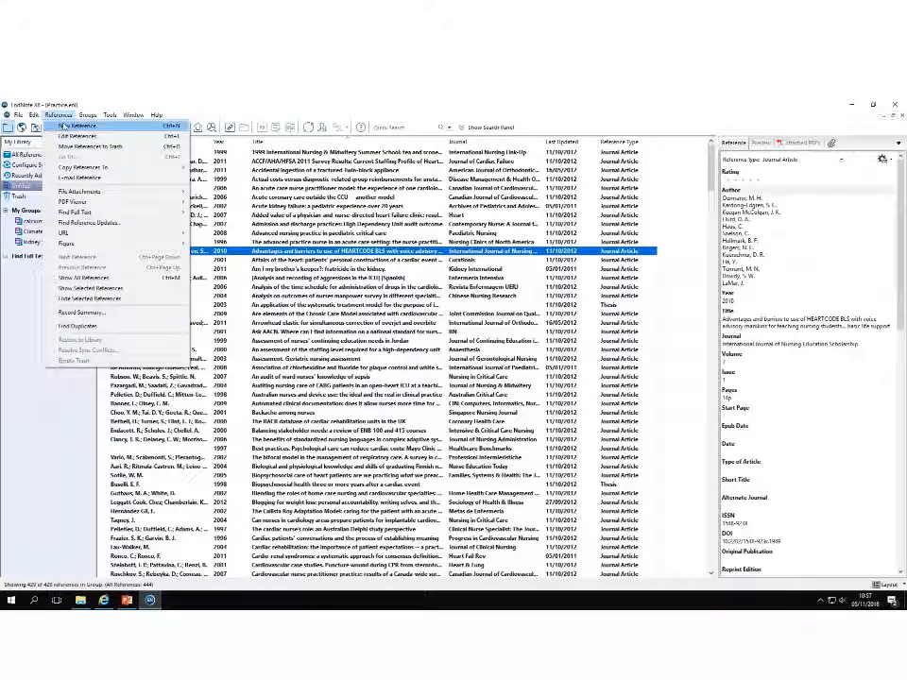
pyautogui.click(76, 125)
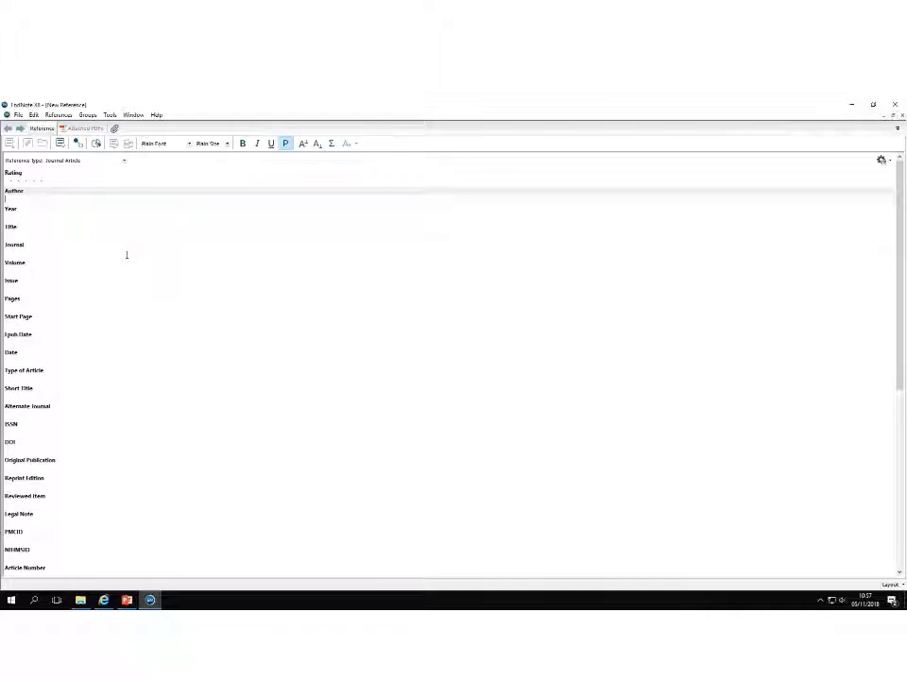
# Switch the reference type from Journal Article to Book.
pyautogui.click(123, 159)
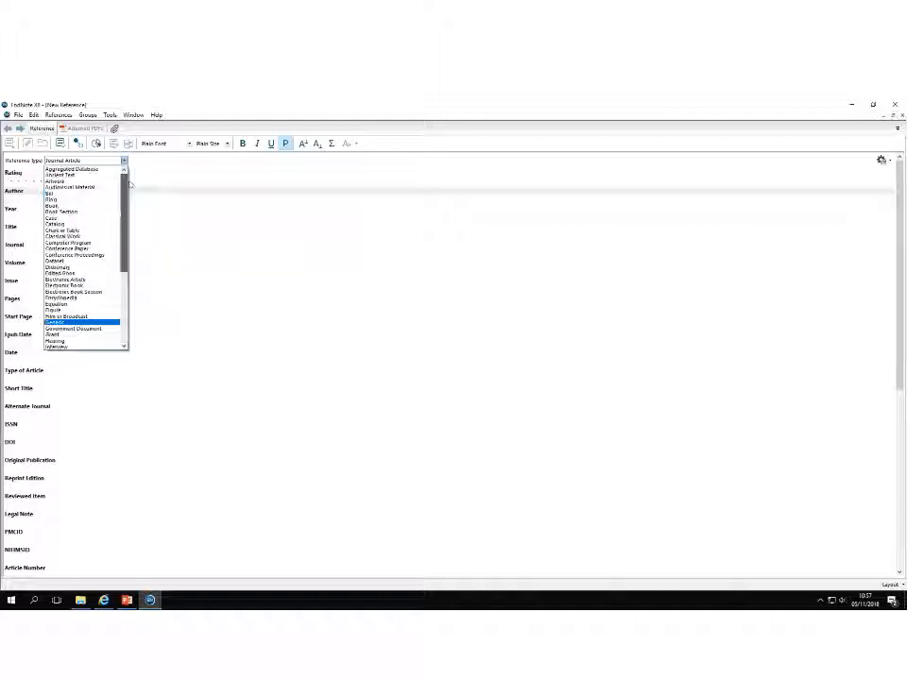
pyautogui.click(49, 201)
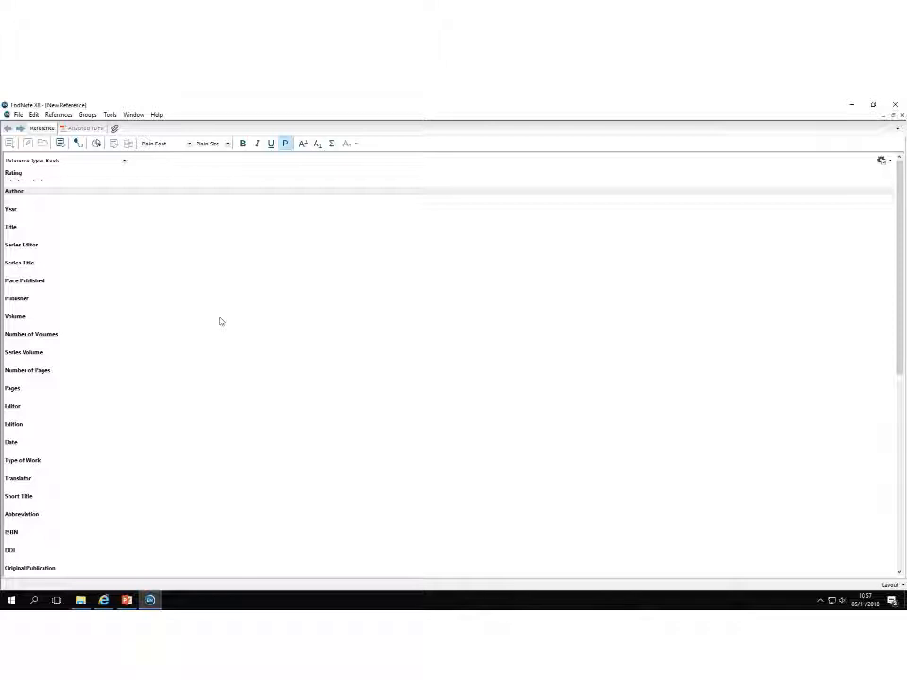
pyautogui.moveTo(223, 314)
pyautogui.write('2000')
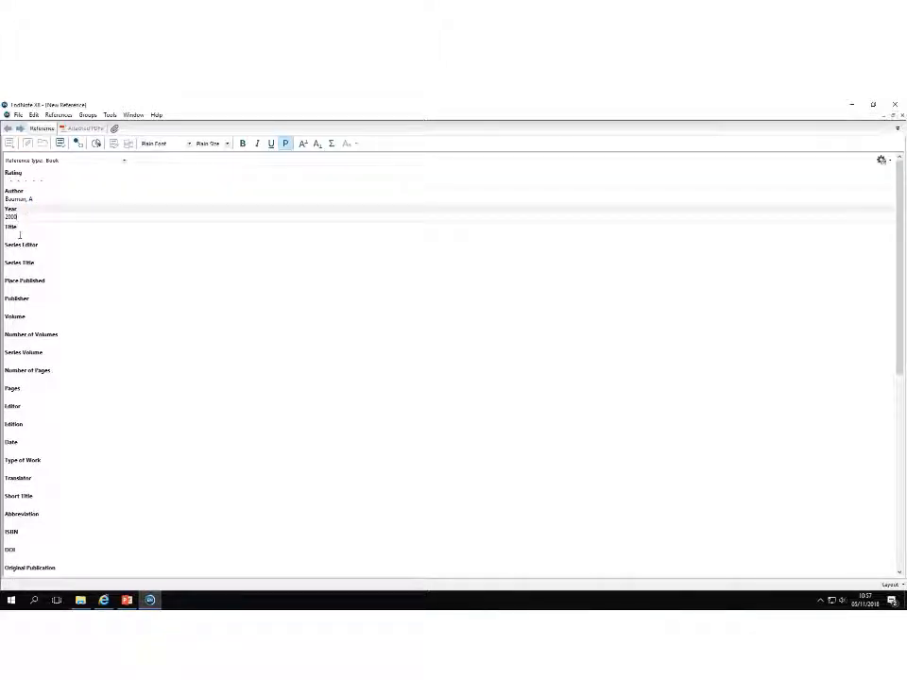
# Enter title Liquid Modernity, place published Cambridge and publisher Polity.
pyautogui.click(47, 231)
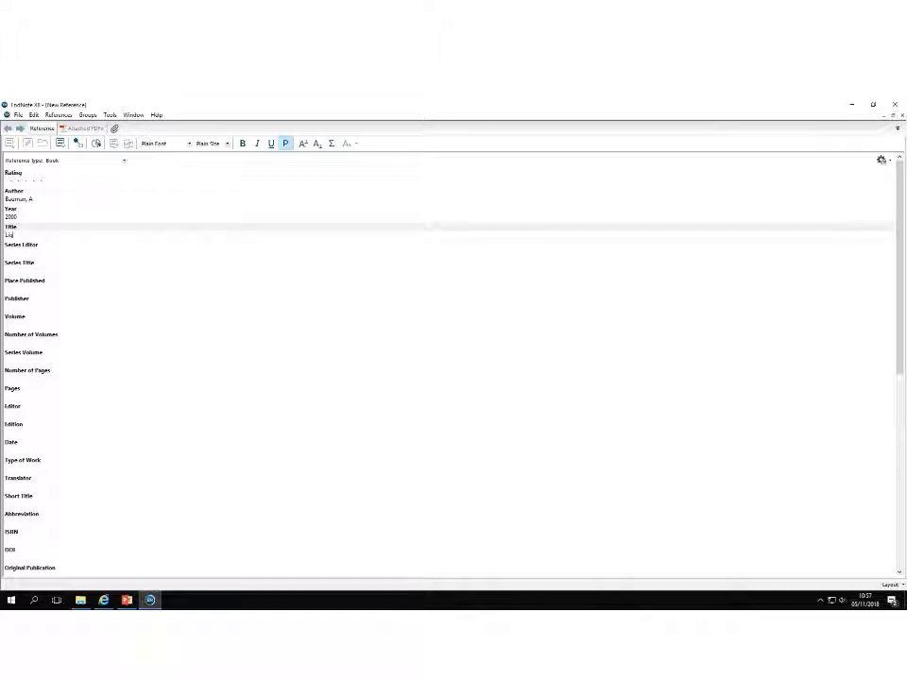
pyautogui.write('Liquid Modernity')
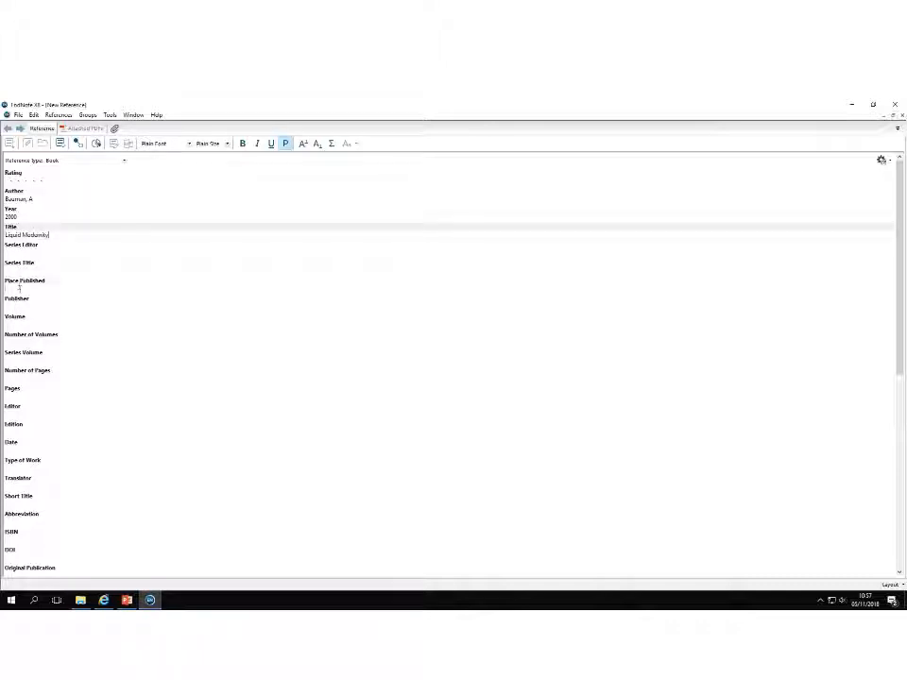
pyautogui.write('Cambridge')
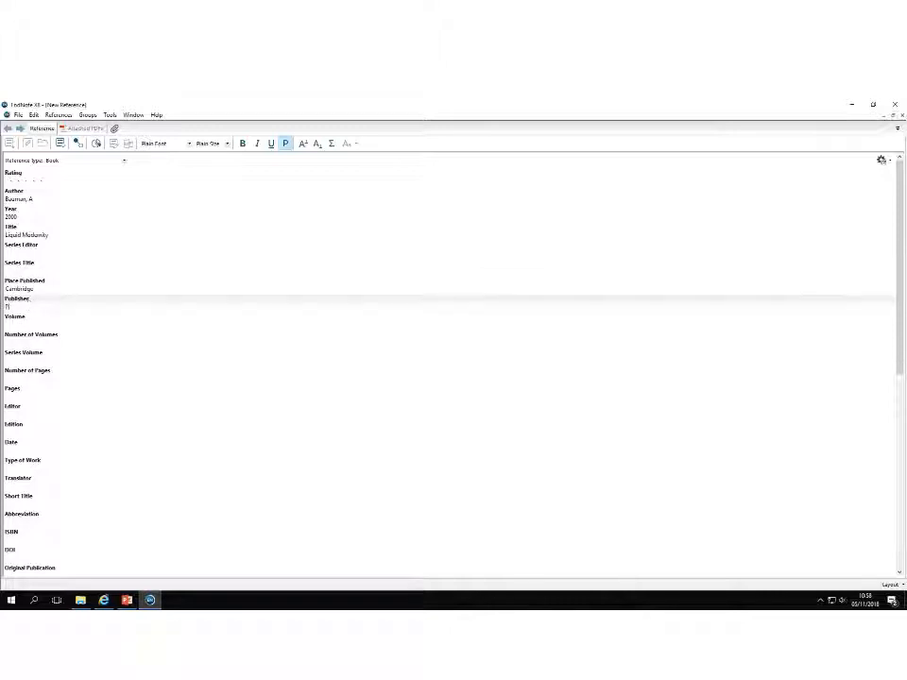
pyautogui.write('Polity')
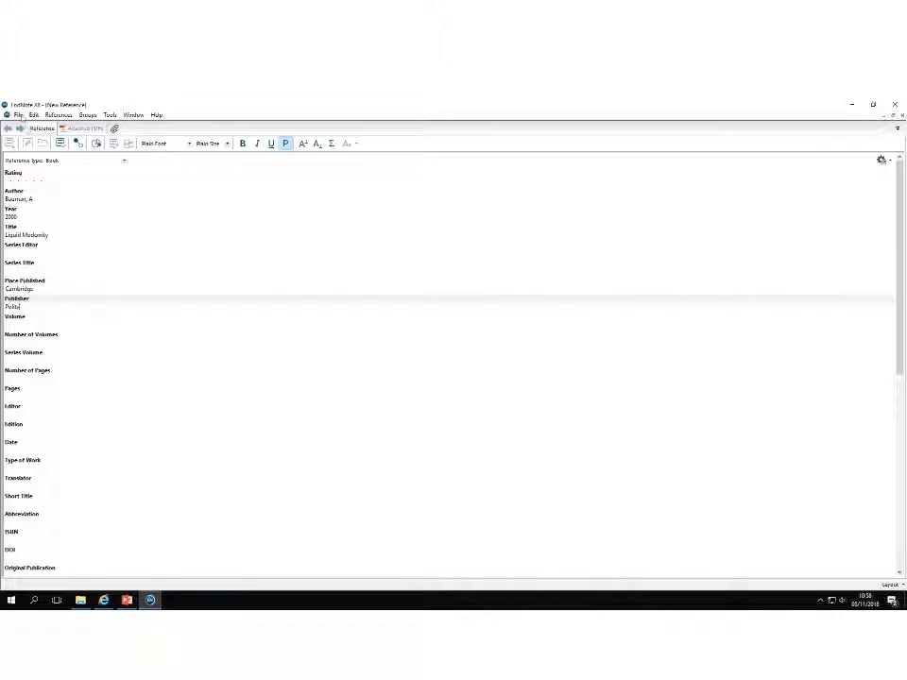
# Save the Liquid Modernity reference into the library via File > Save.
pyautogui.click(19, 115)
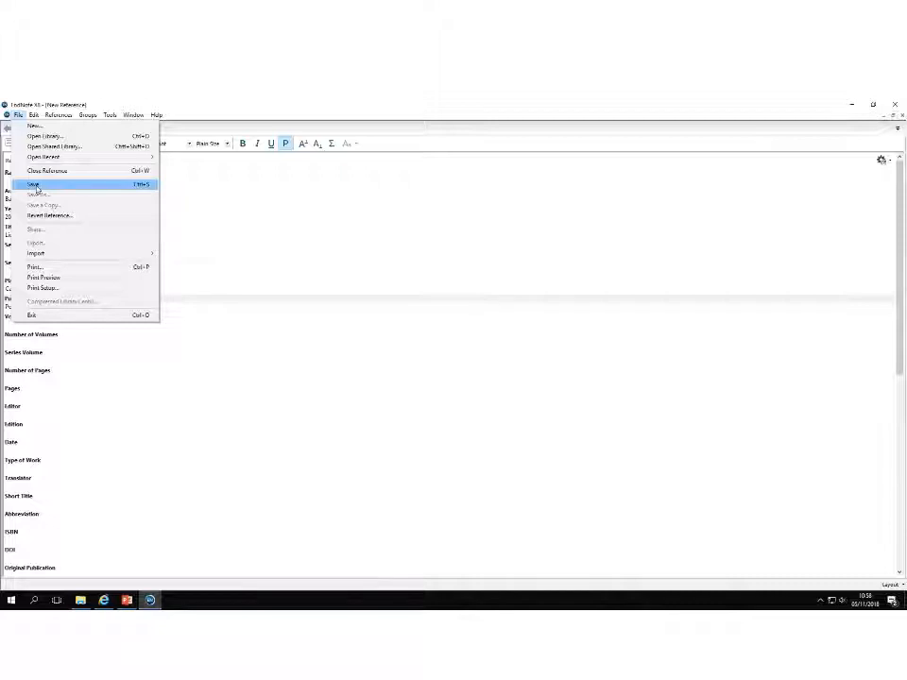
pyautogui.click(33, 185)
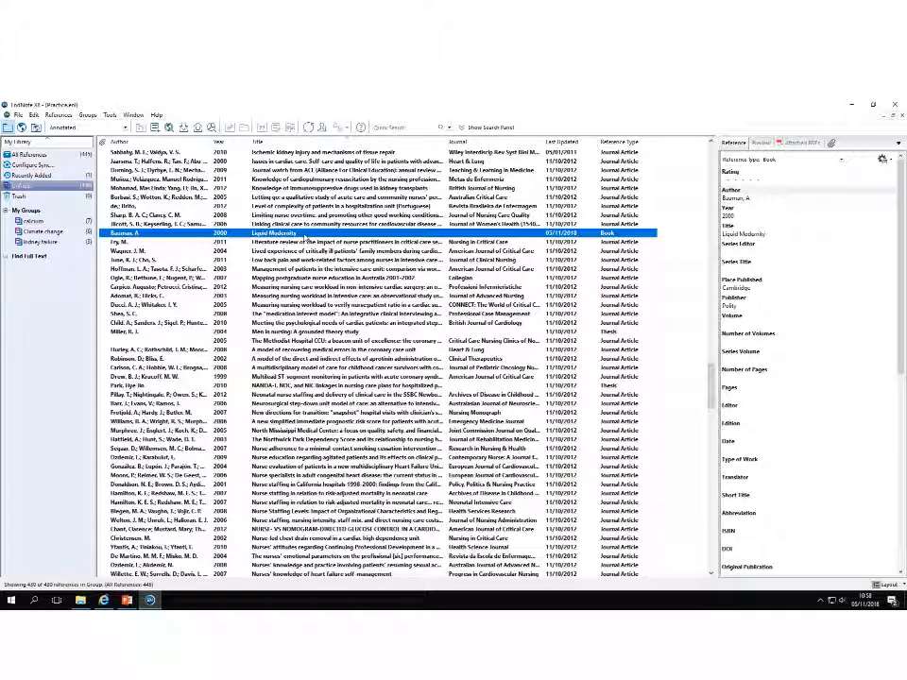
pyautogui.moveTo(268, 312)
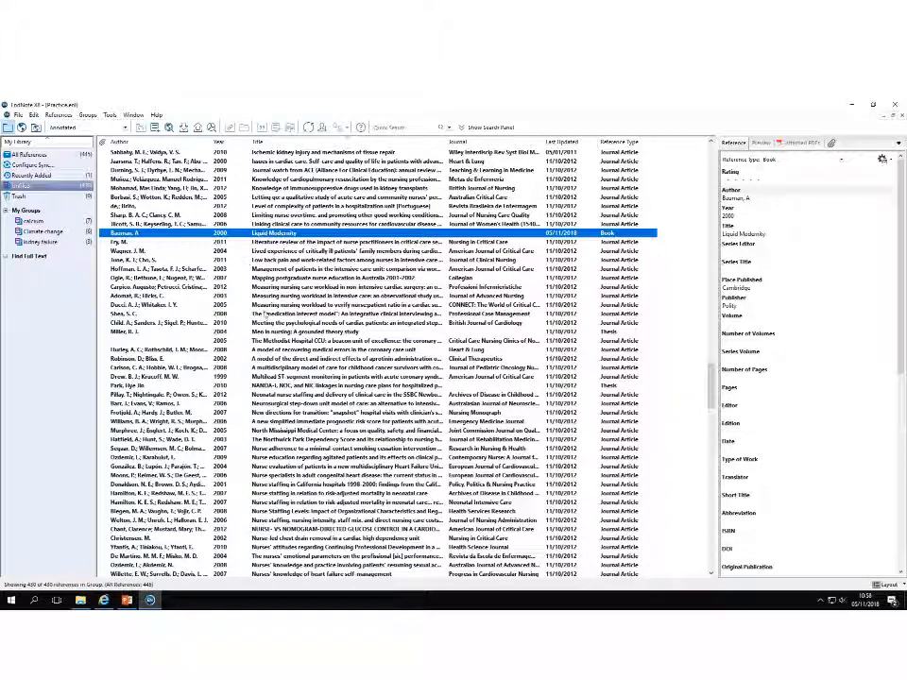